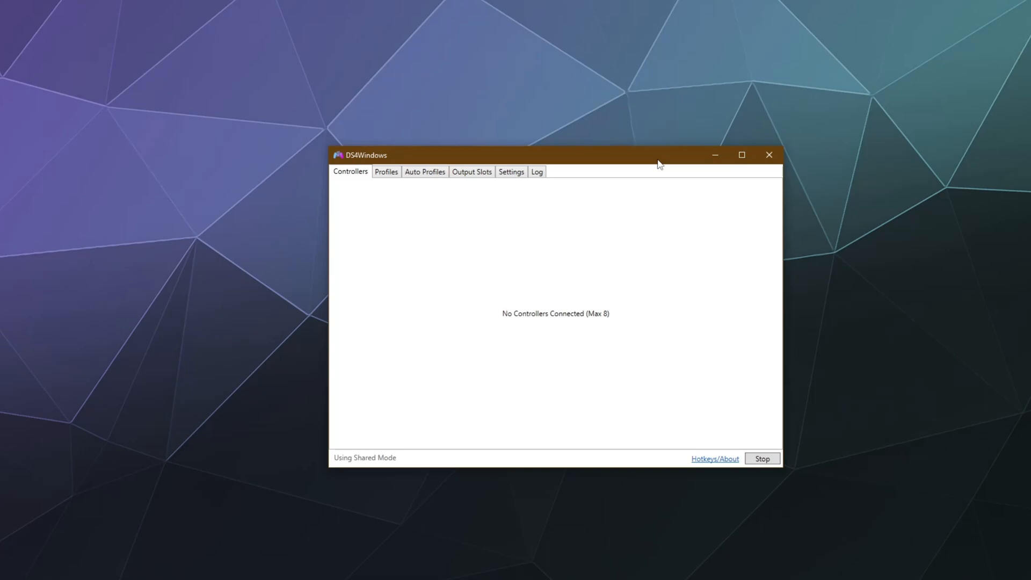
pyautogui.moveTo(452, 198)
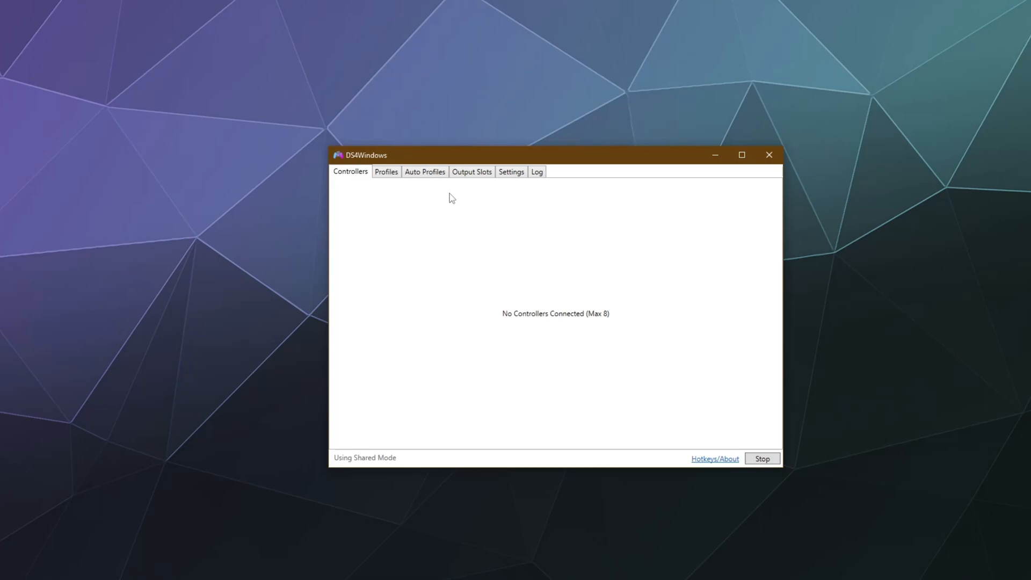
# Step: Switch from Settings to the empty Controllers list and back to Settings
pyautogui.click(511, 171)
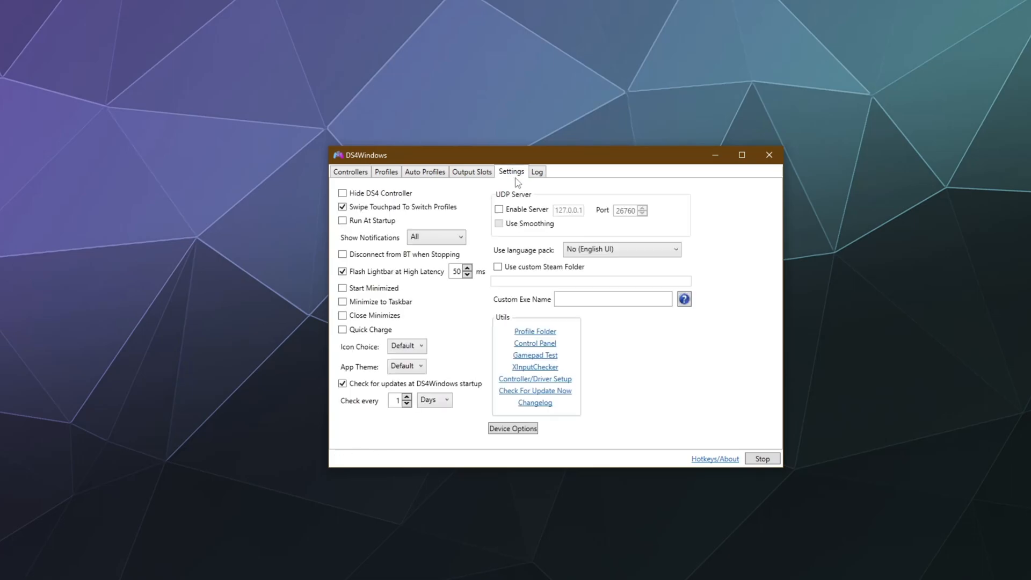
pyautogui.moveTo(353, 190)
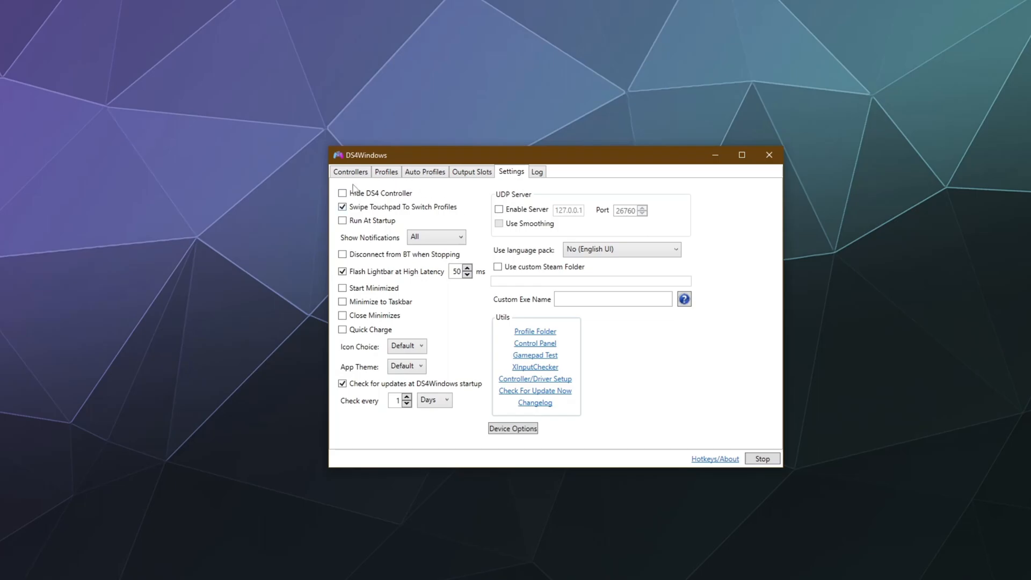
pyautogui.click(350, 171)
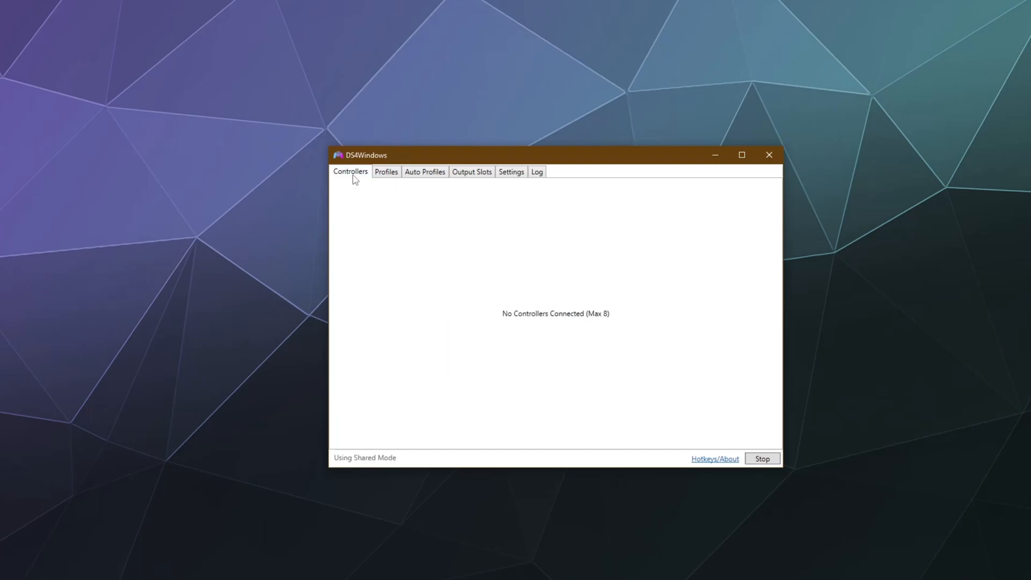
pyautogui.click(512, 171)
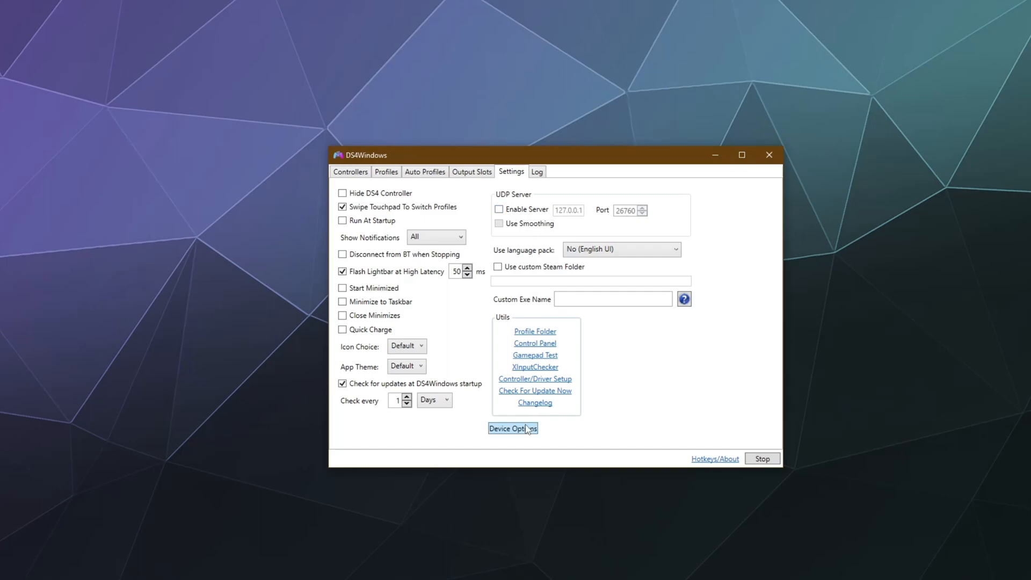
pyautogui.moveTo(542, 394)
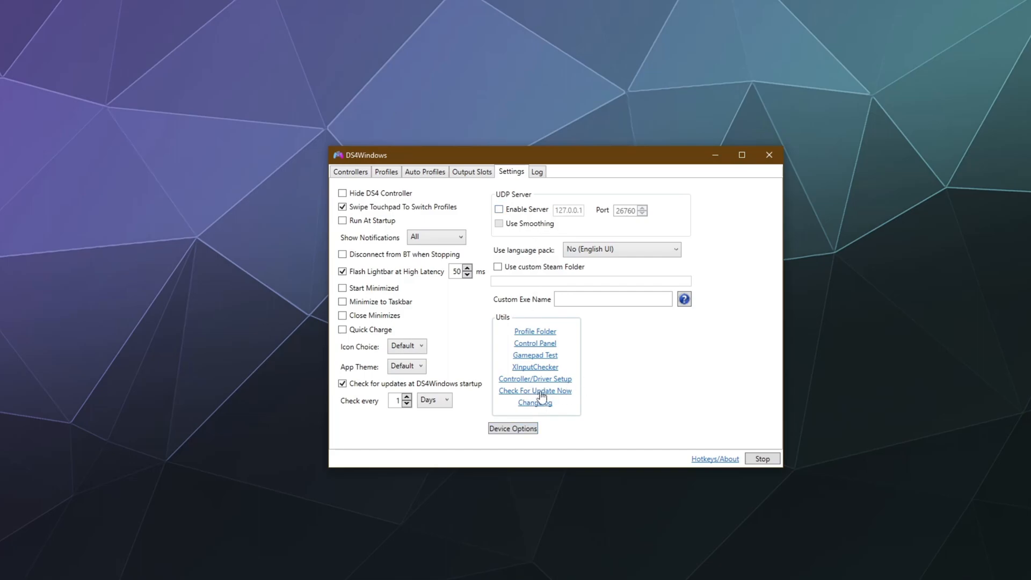
pyautogui.moveTo(498, 411)
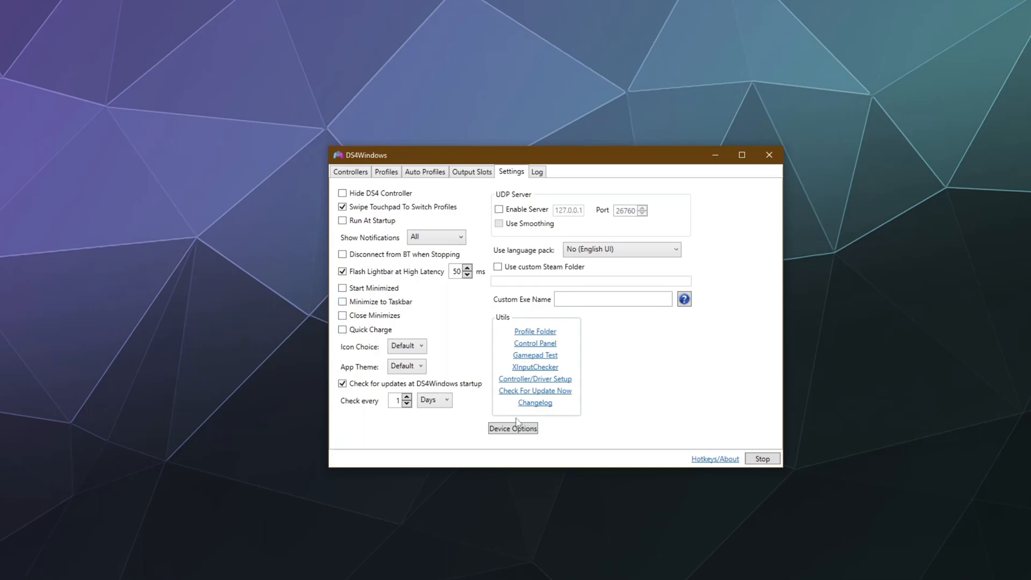
pyautogui.moveTo(568, 400)
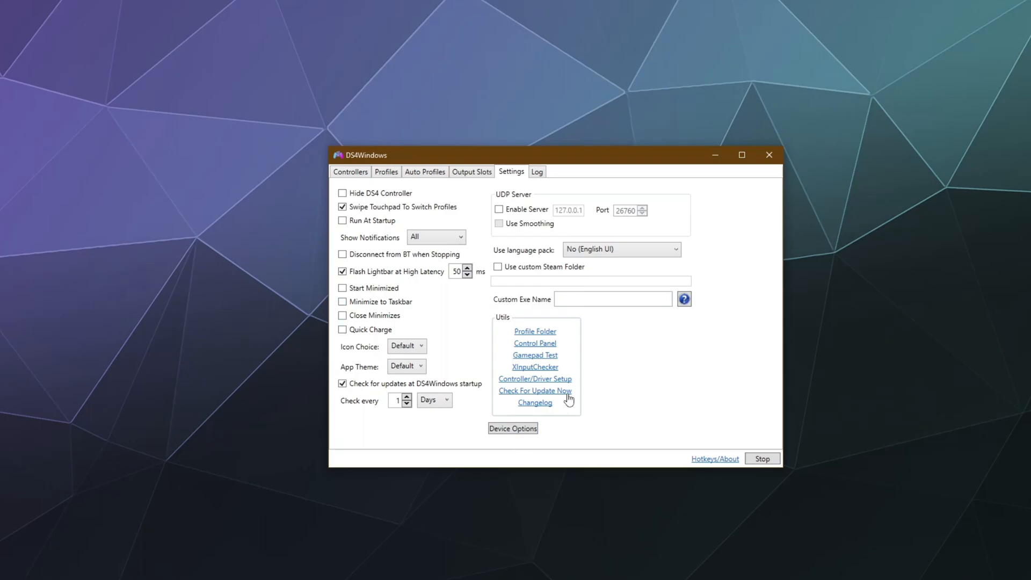
# Step: Run Check For Update Now under Utils to get the version 3.1.0 download offer
pyautogui.click(534, 390)
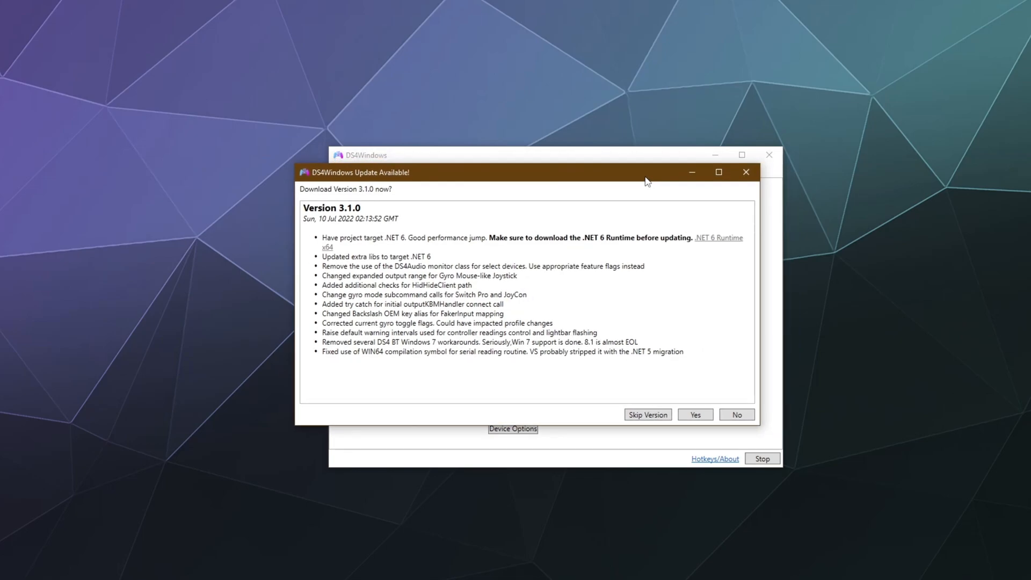
pyautogui.moveTo(339, 245)
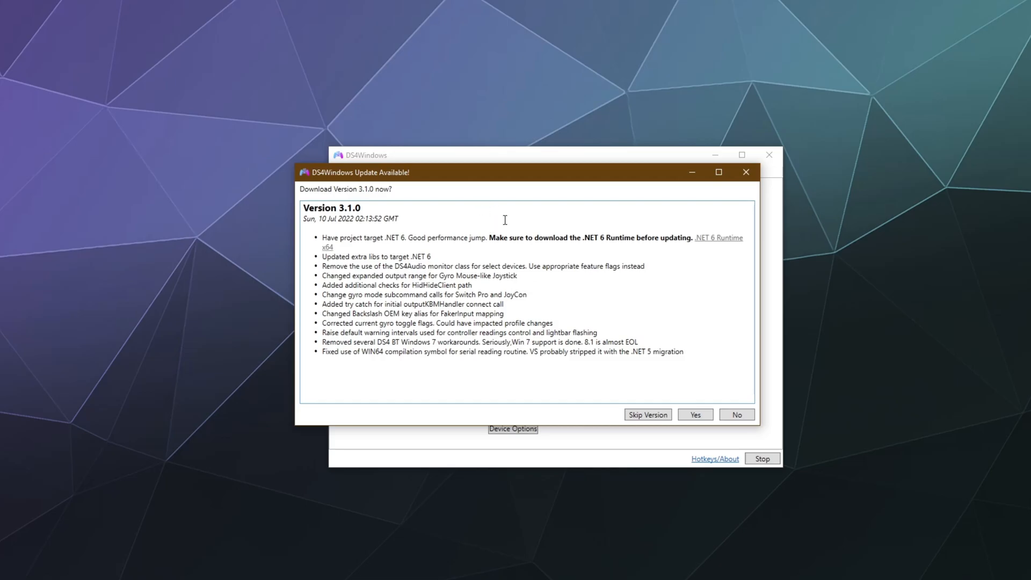
pyautogui.moveTo(645, 257)
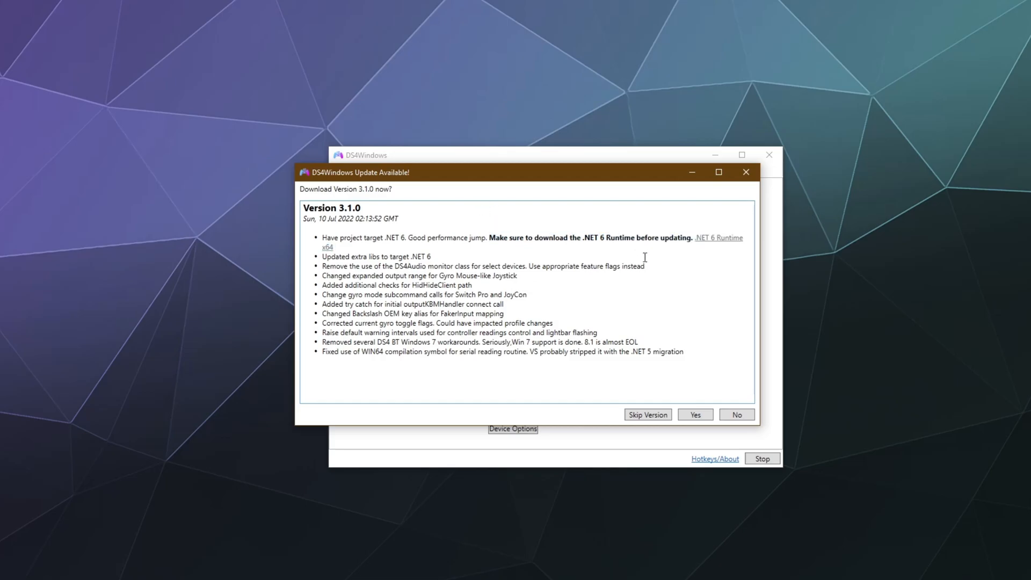
pyautogui.moveTo(793, 391)
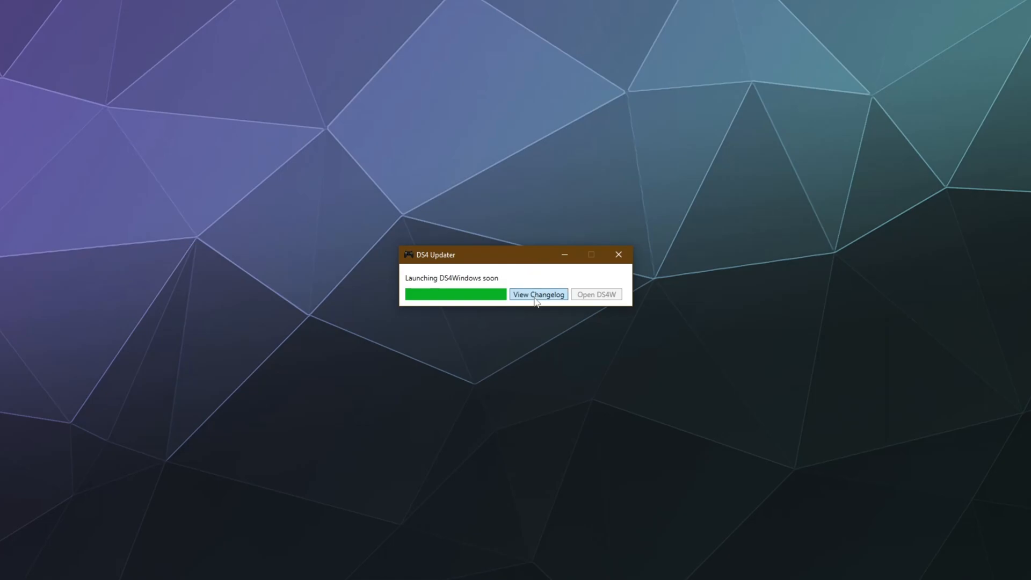
pyautogui.moveTo(562, 143)
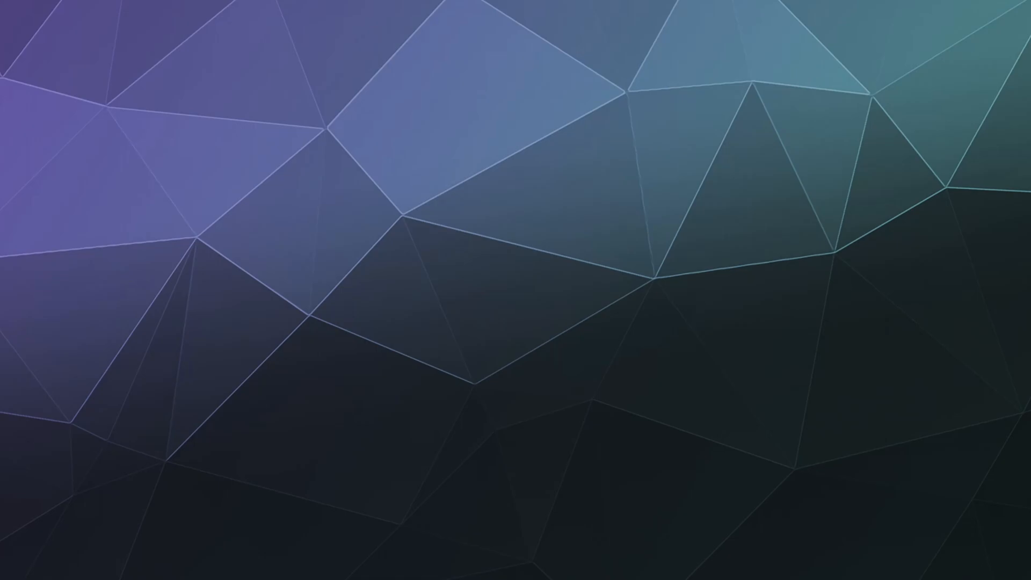
pyautogui.moveTo(825, 449)
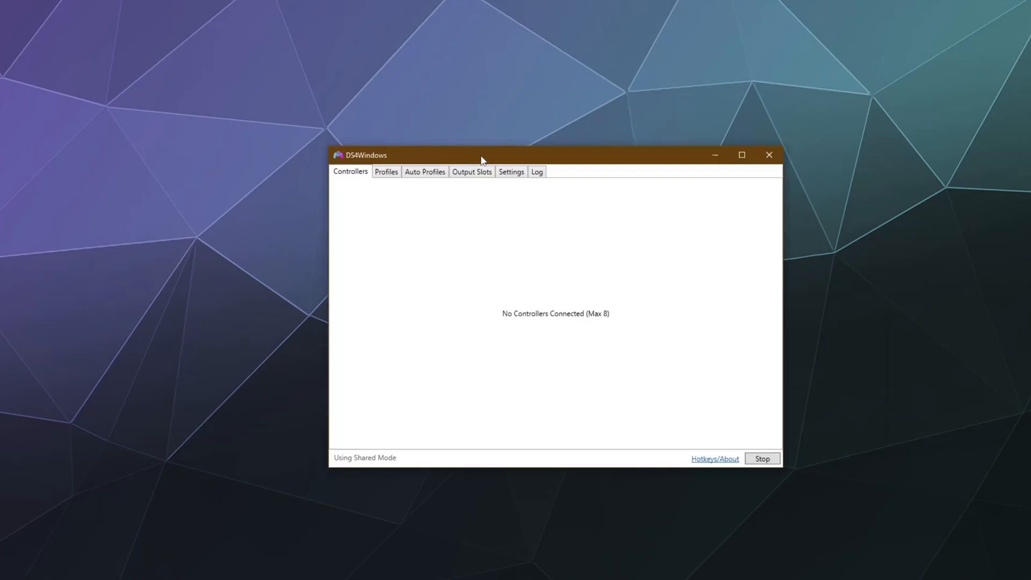
# Step: Drag the relaunched DS4Windows 3.1.0 window further left on the desktop
pyautogui.moveTo(482, 159); pyautogui.dragTo(404, 164)
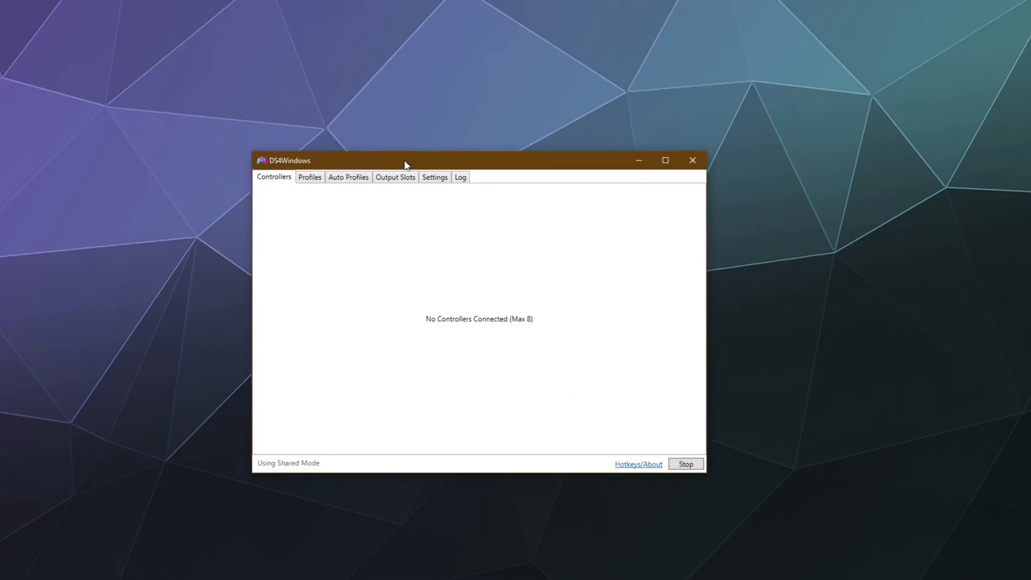